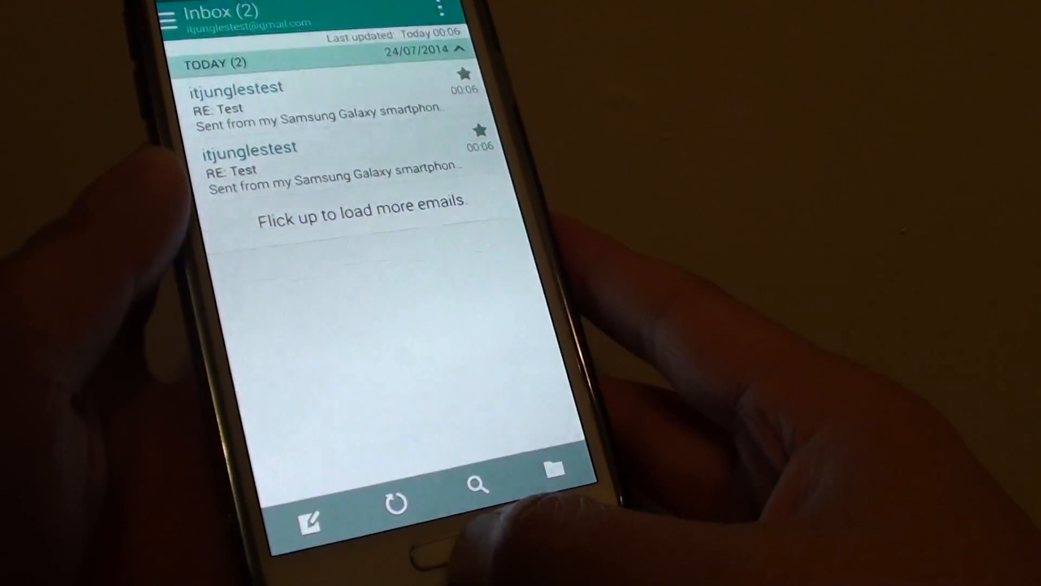
Go to the home screen and launch Samsung Email
key(home)
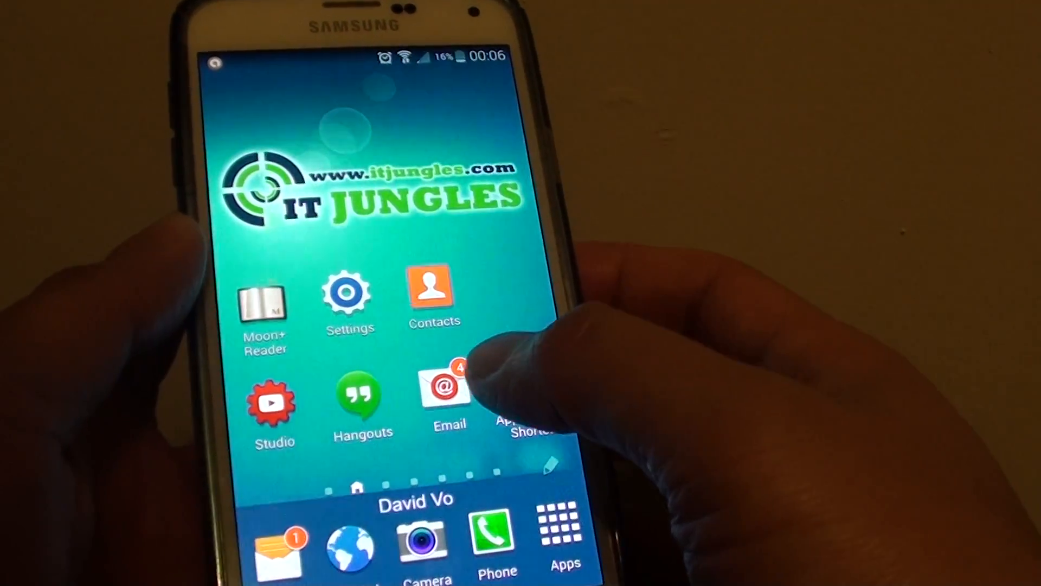
click(446, 390)
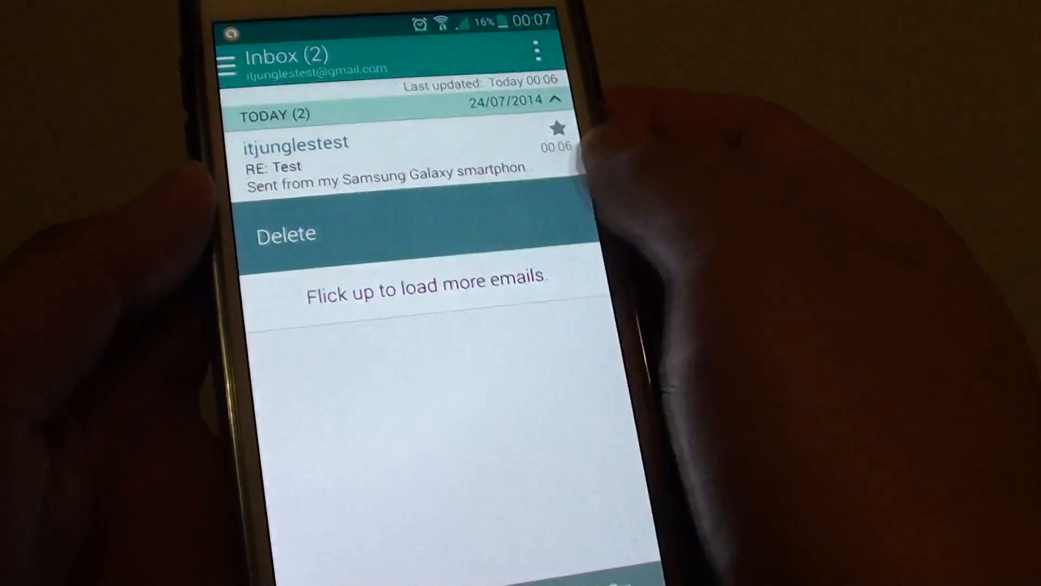
Delete the two swiped RE: Test messages from the inbox
click(286, 233)
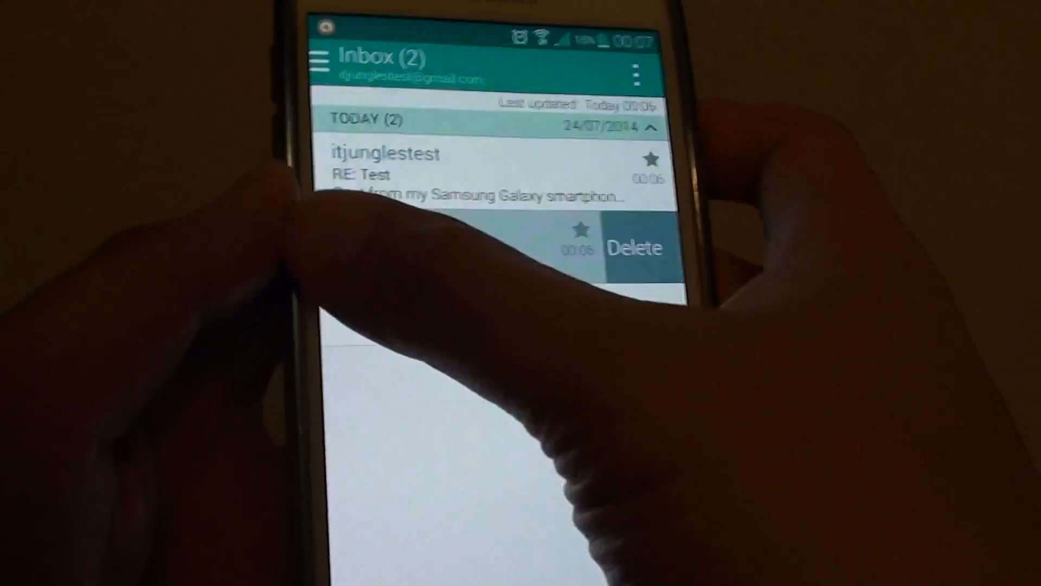
click(633, 247)
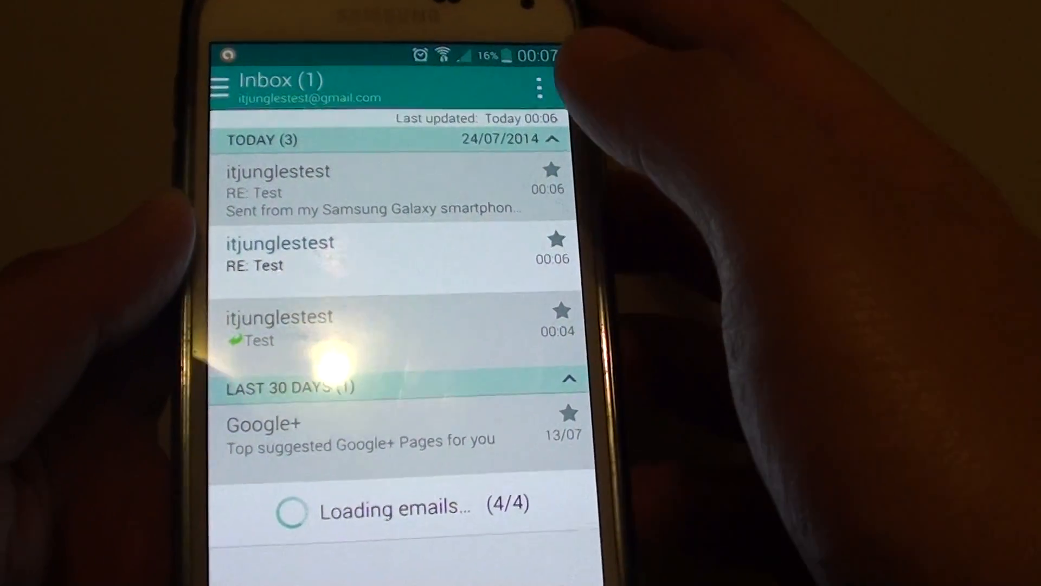
Choose Delete from the inbox's three-dot menu to enter multi-select mode
click(547, 88)
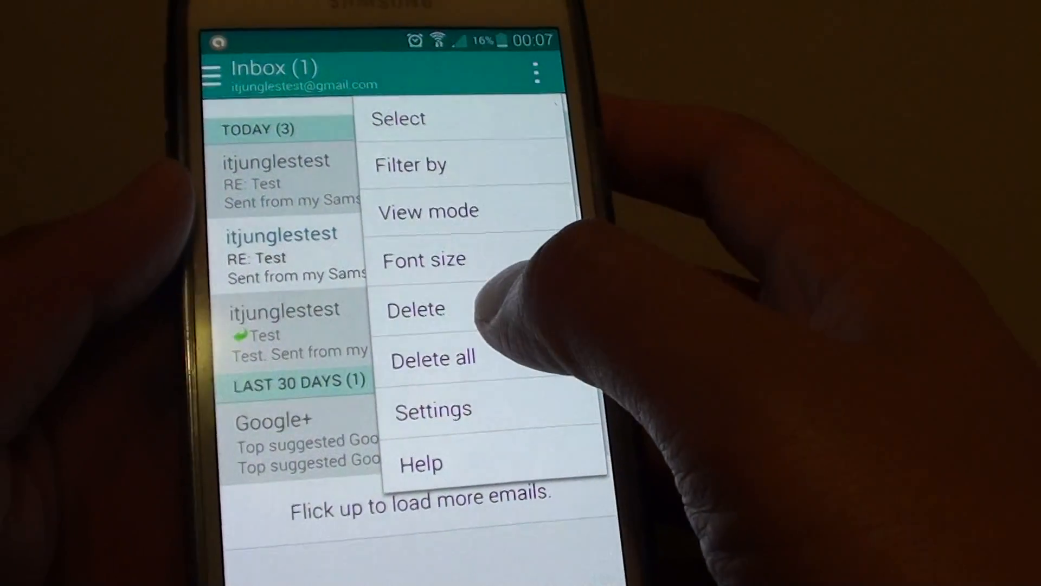
click(398, 118)
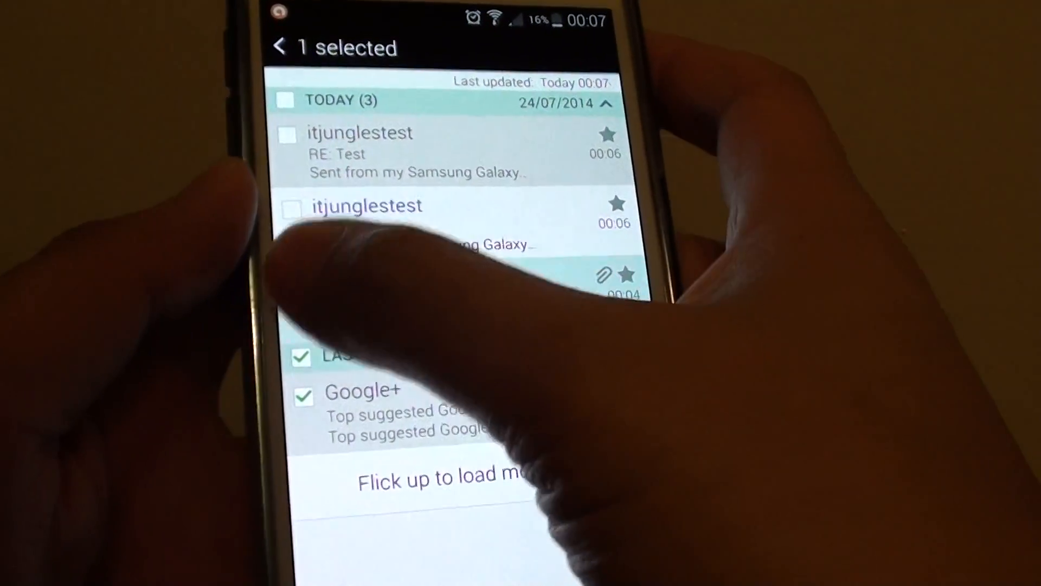
Tick one more email alongside the Google+ message and trash all three
click(287, 210)
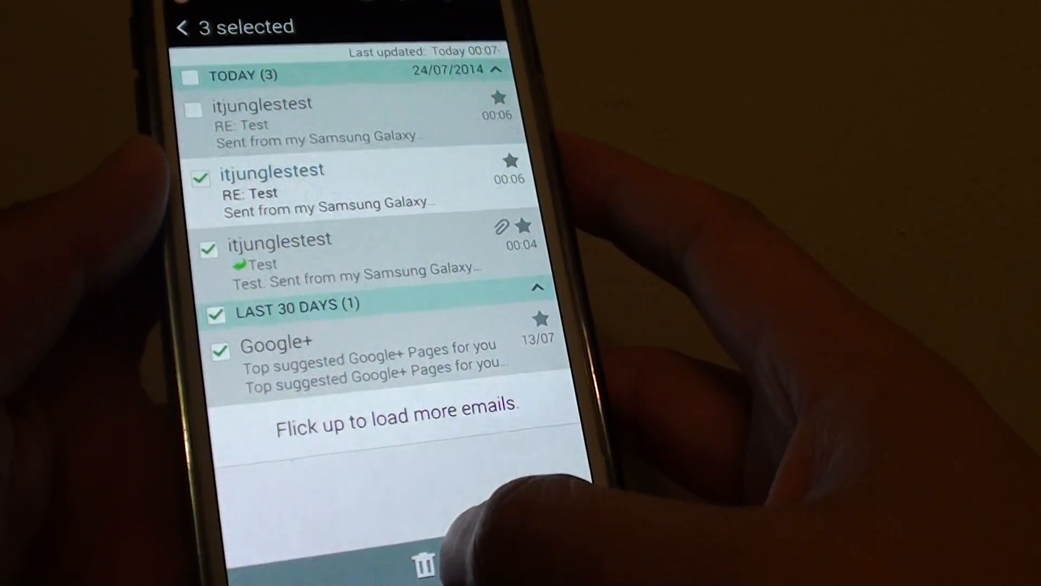
click(424, 564)
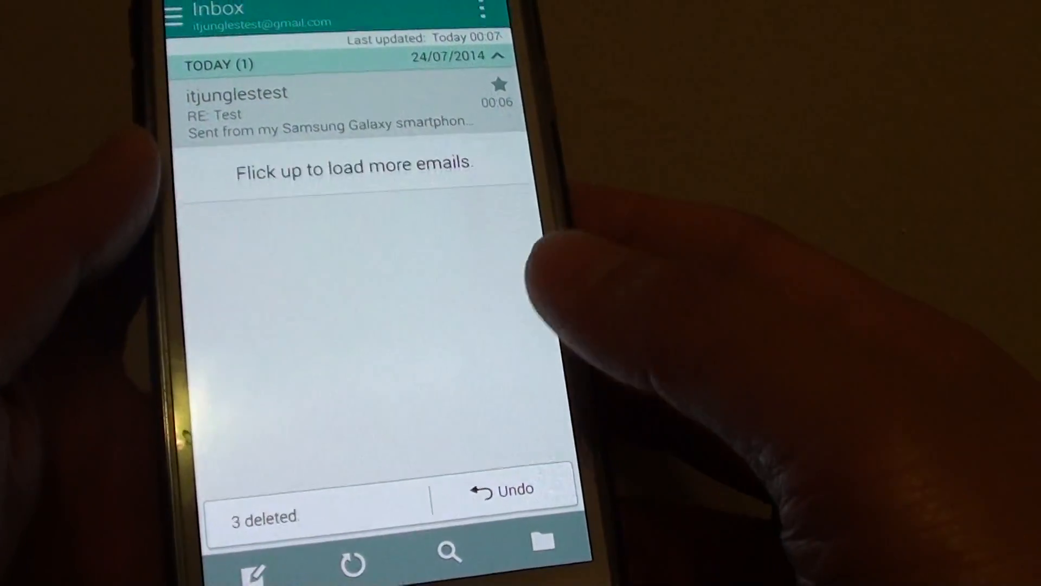